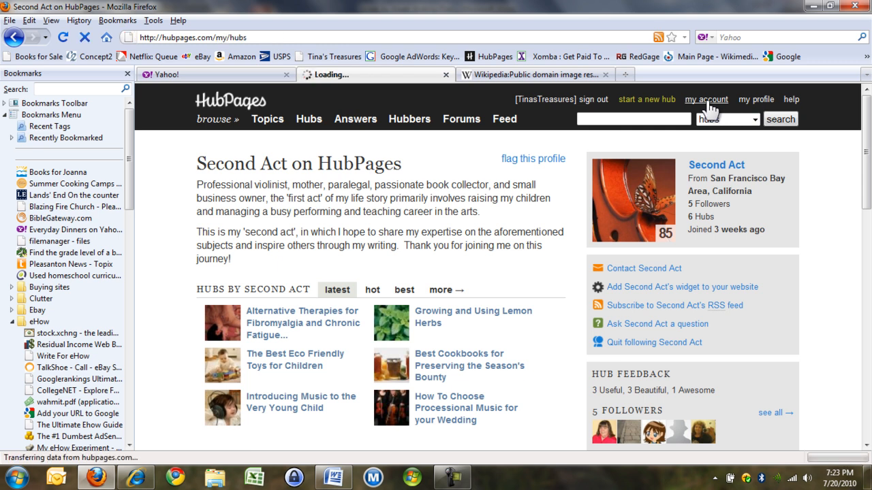
Show Hub Traffic Statistics from 'my account' and search the list for 'kitchen'
left_click(705, 98)
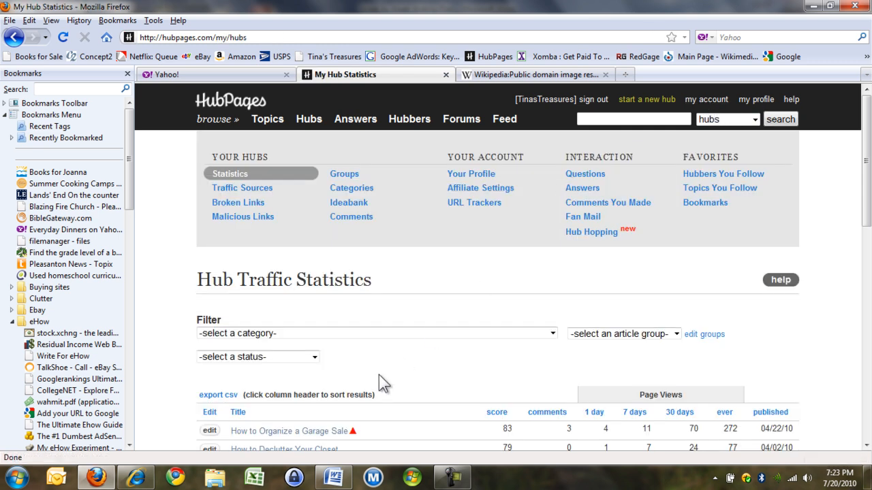
mouse_move(303, 242)
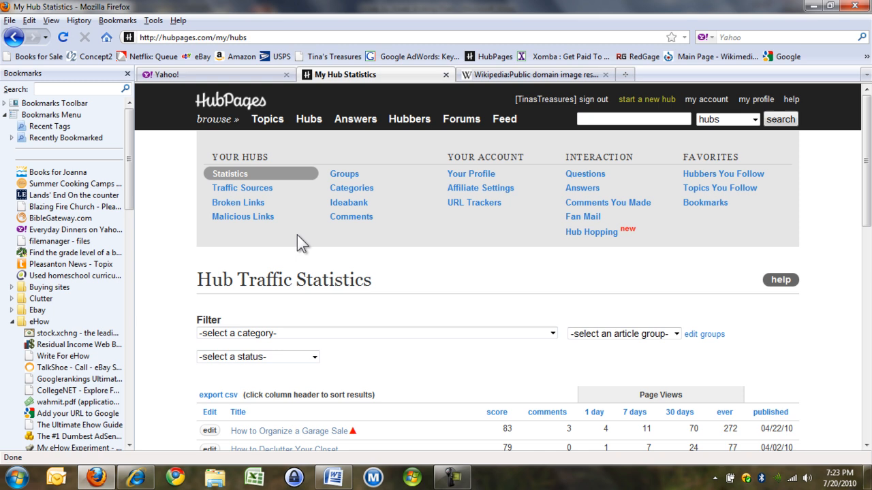
mouse_move(70, 158)
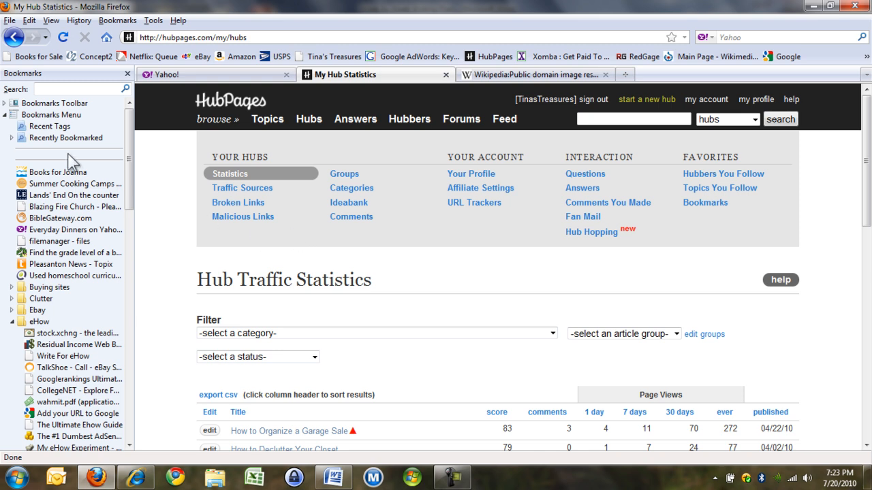
left_click(30, 21)
type("kitchen")
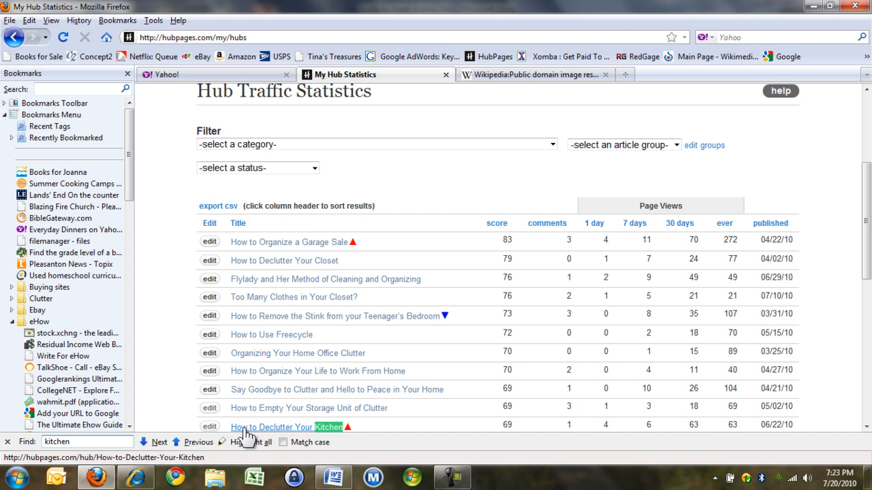
Display the 'How to Declutter Your Kitchen' hub and skim its article text
left_click(286, 428)
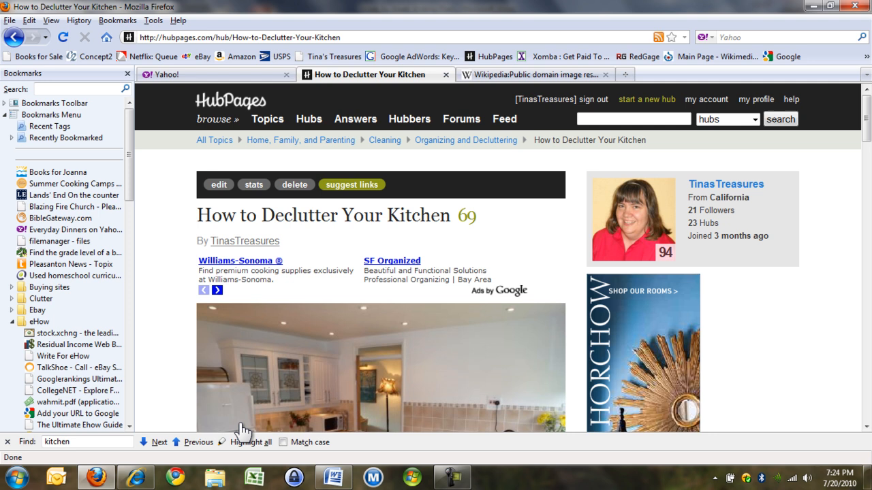
mouse_move(198, 282)
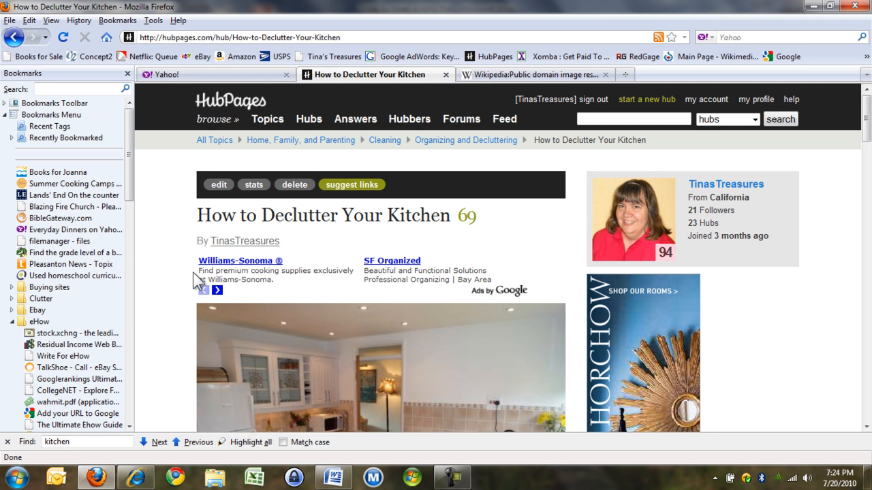
scroll("down", 3)
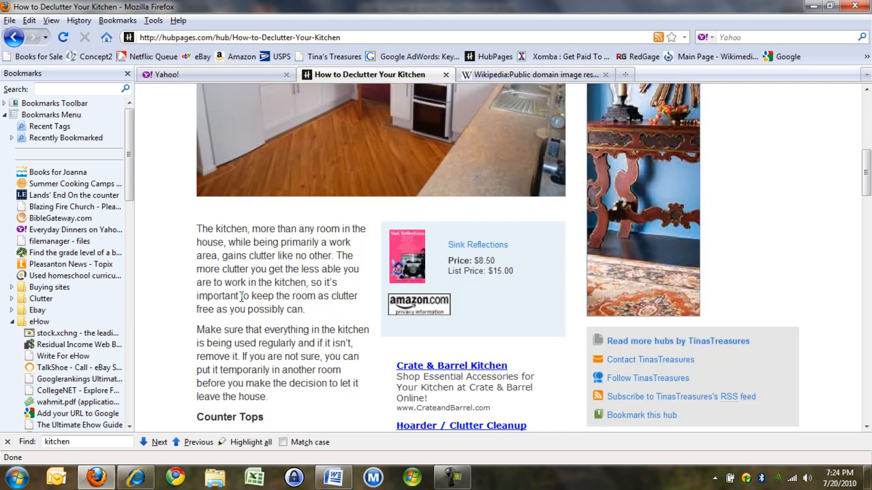
scroll("up", 3)
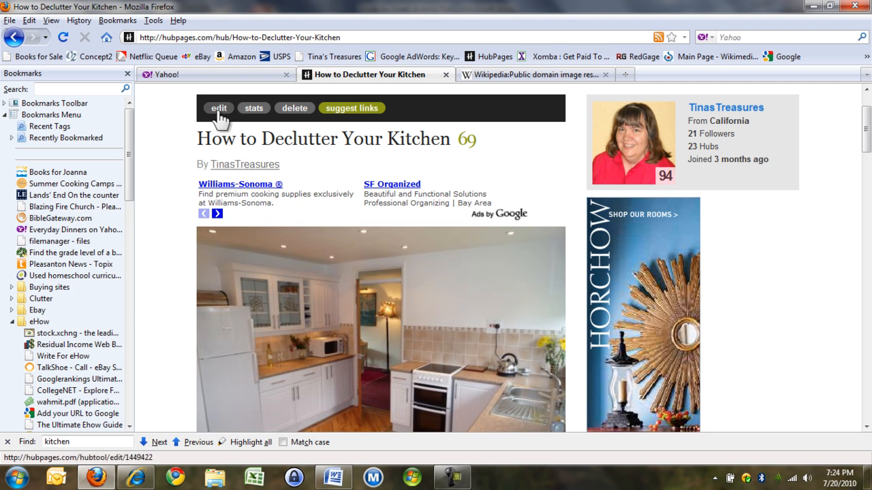
Enter edit mode for the kitchen hub and start editing its first text capsule
left_click(218, 107)
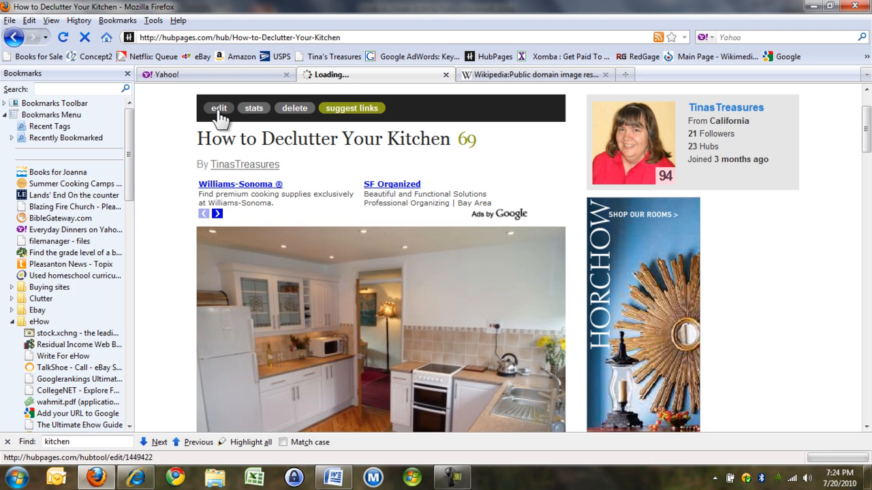
left_click(217, 107)
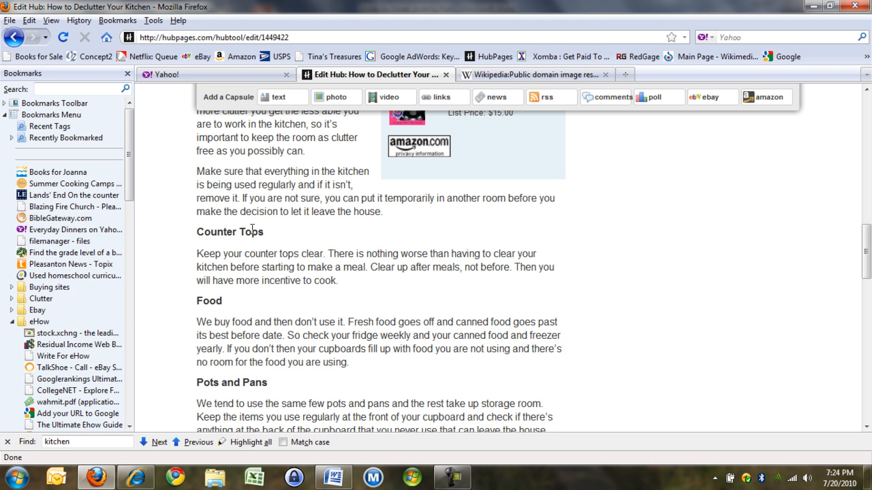
mouse_move(393, 219)
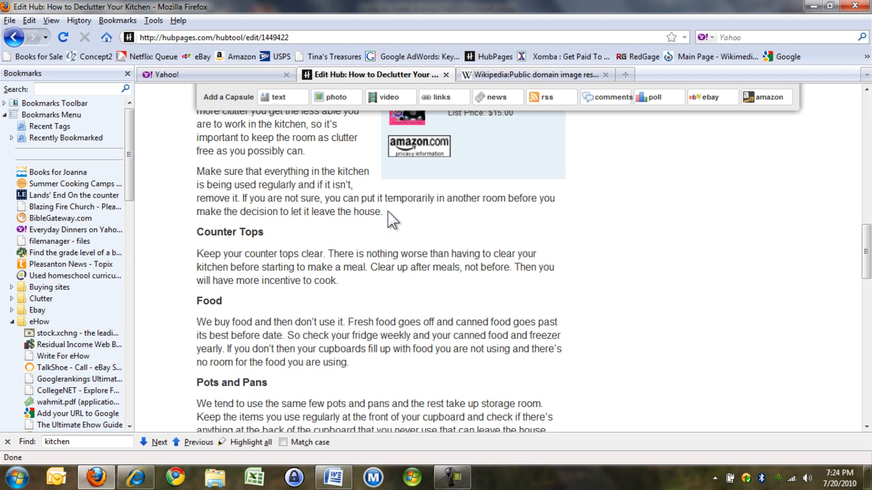
double_click(370, 211)
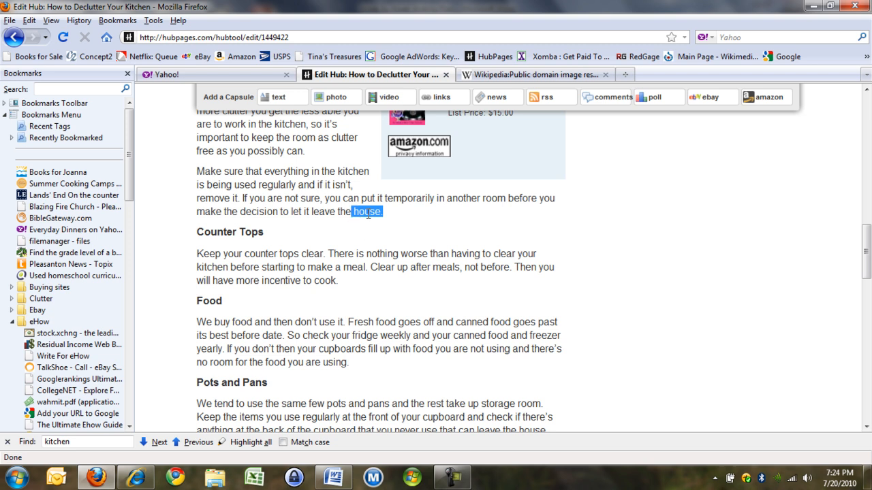
mouse_move(368, 211)
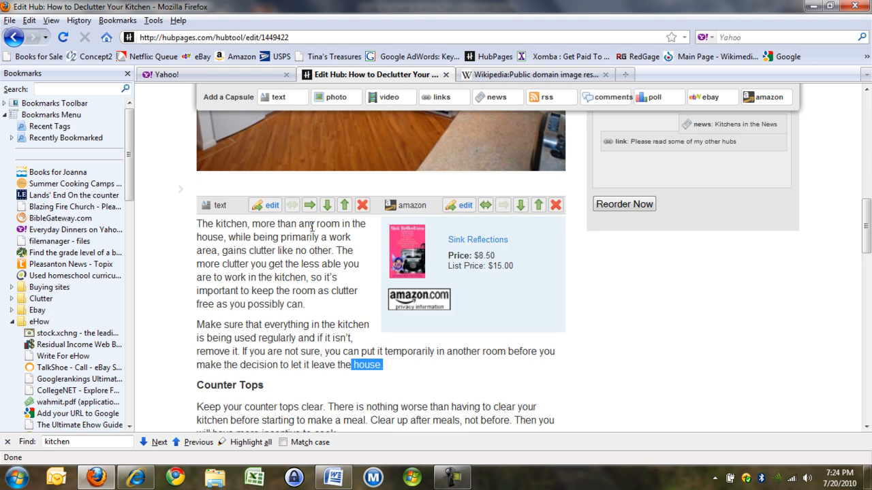
left_click(264, 205)
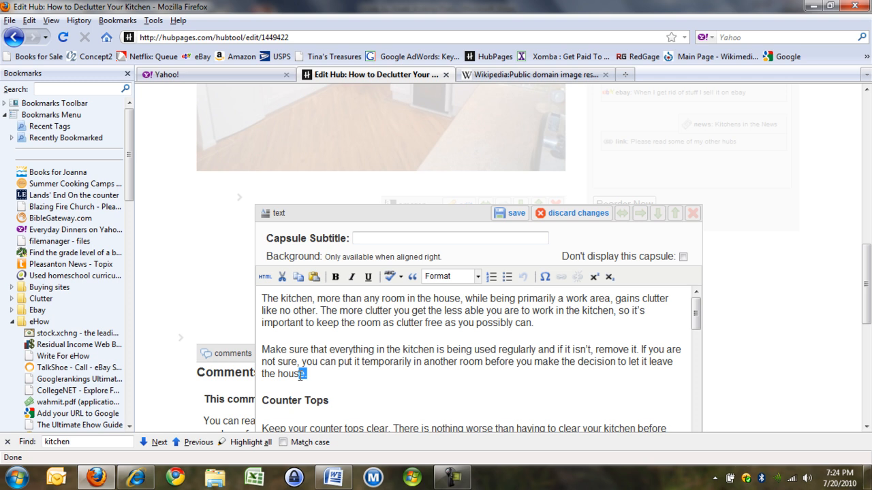
Select the word 'house' in the editor and bring up Insert/Edit Link for it
double_click(291, 373)
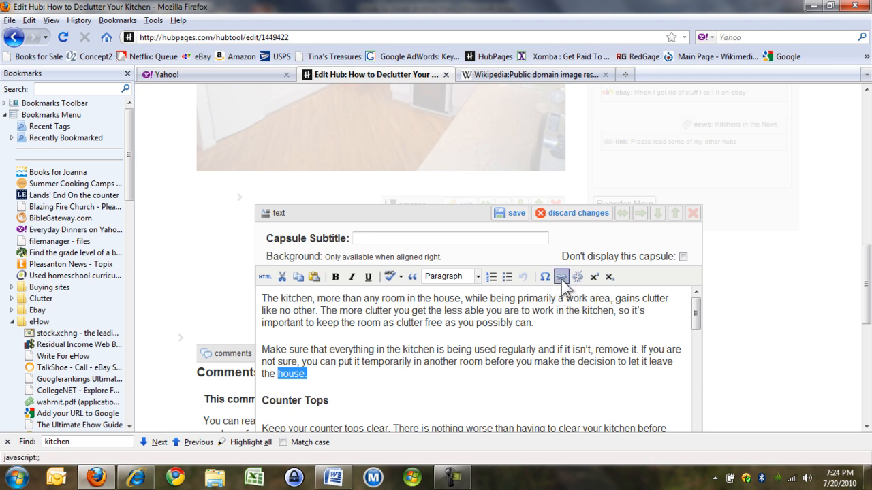
mouse_move(561, 277)
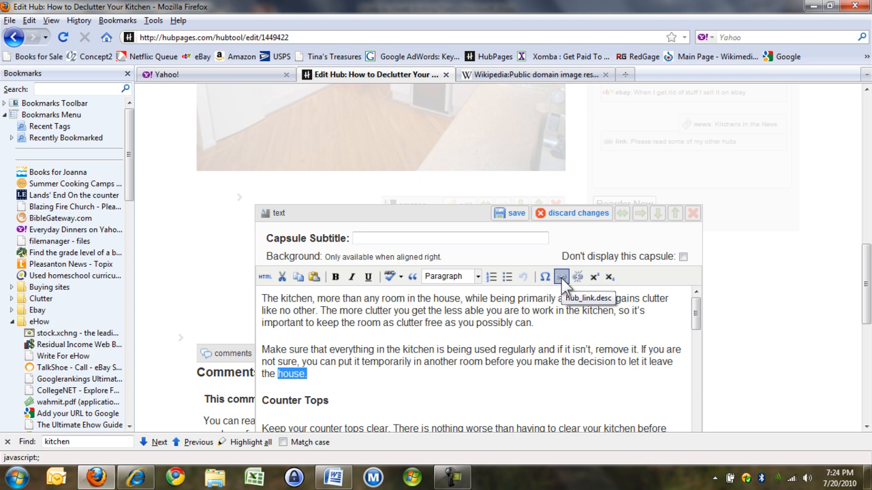
left_click(561, 277)
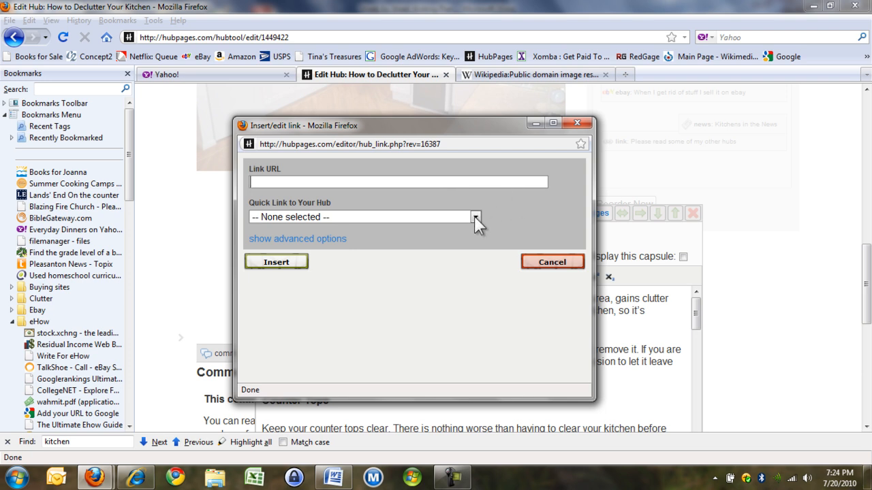
Quick-link 'house' to the 'An Easy Way to Declutter Your Bathroom' hub and insert it
left_click(476, 217)
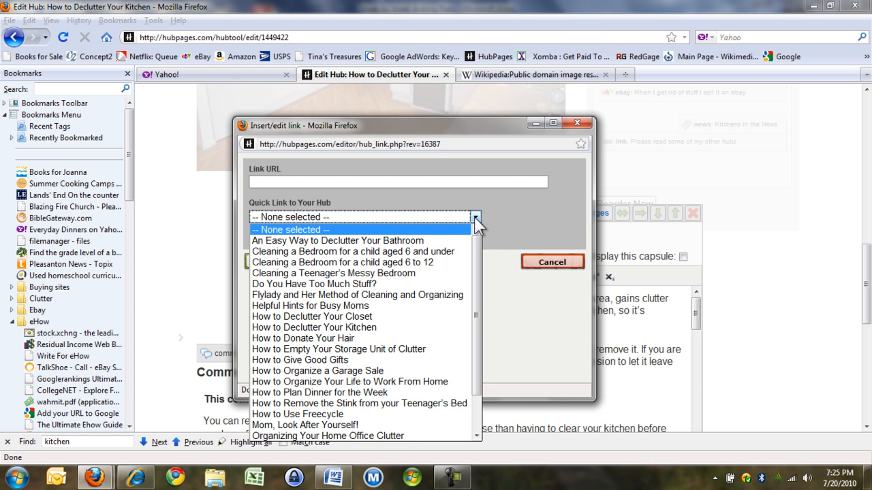
mouse_move(456, 240)
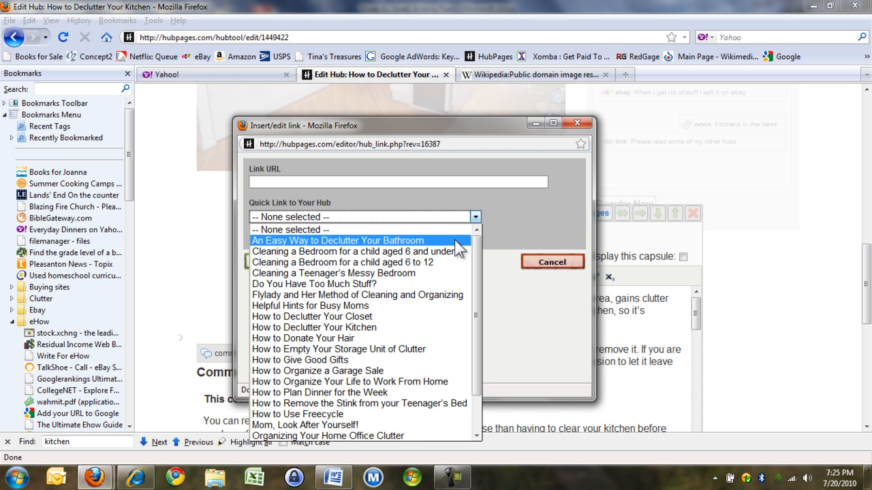
left_click(338, 240)
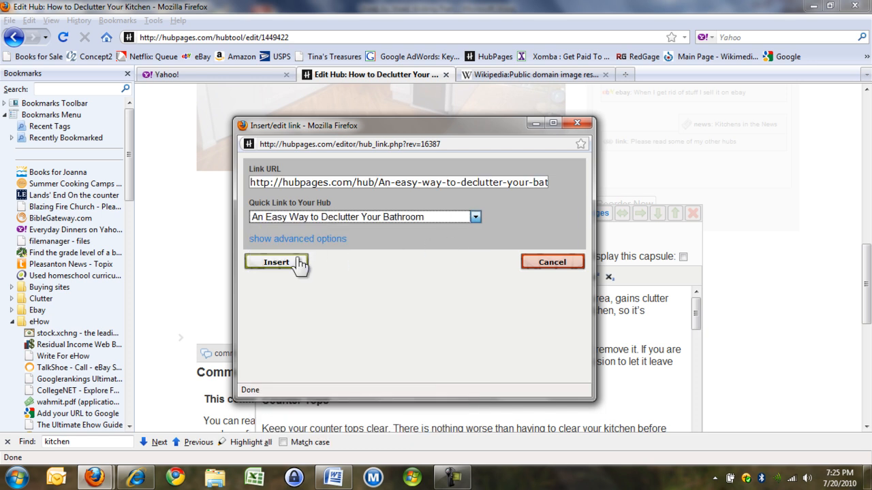
left_click(277, 261)
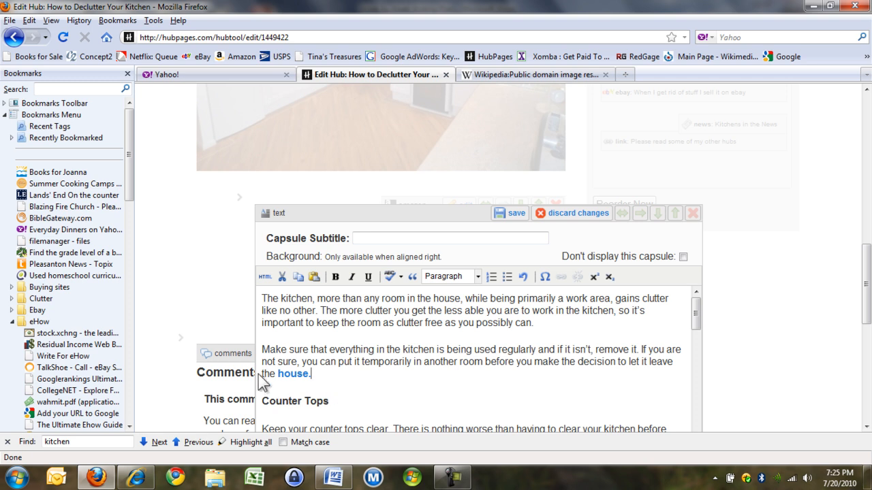
mouse_move(442, 351)
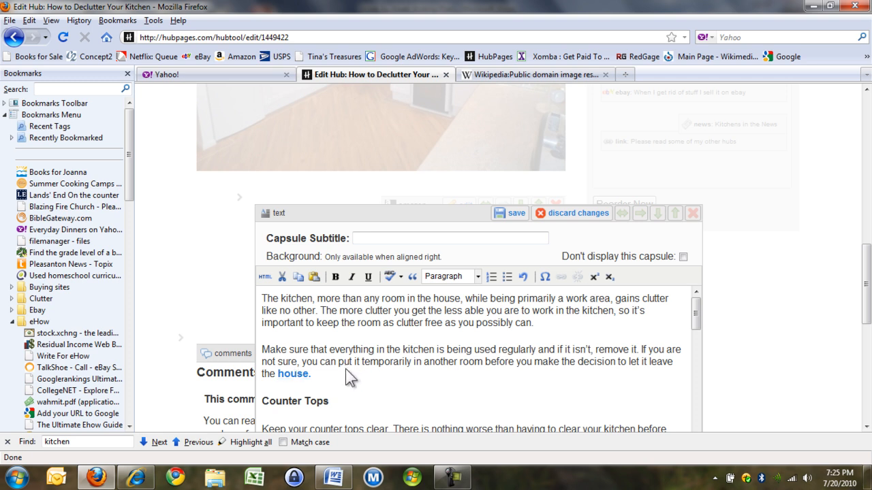
Reselect linked 'house', reopen its link dialog and inspect the Quick Link list and URL field
double_click(293, 373)
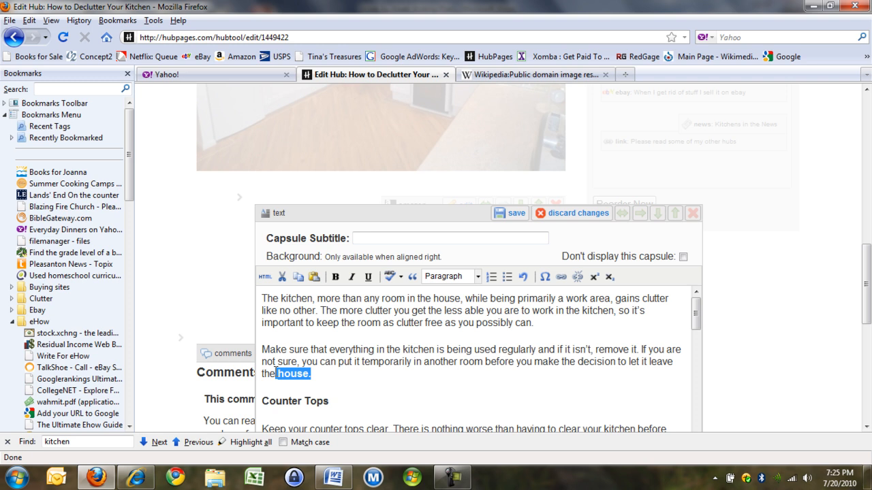
left_click(561, 277)
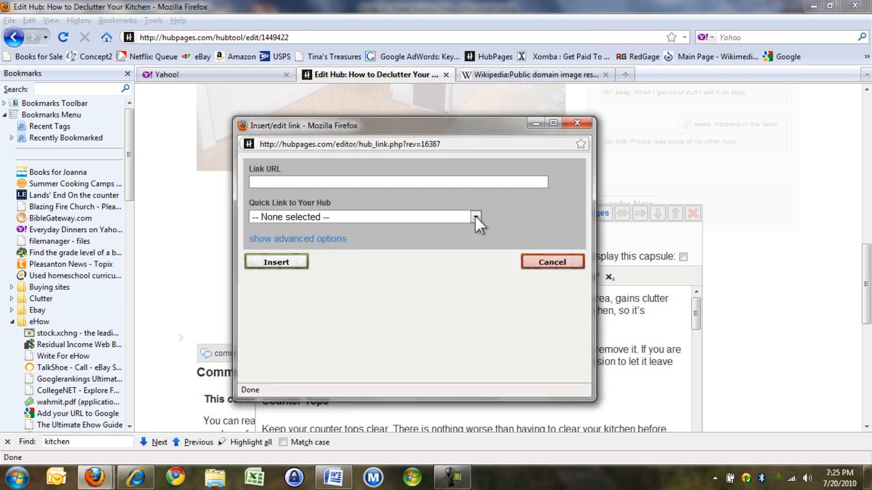
left_click(474, 216)
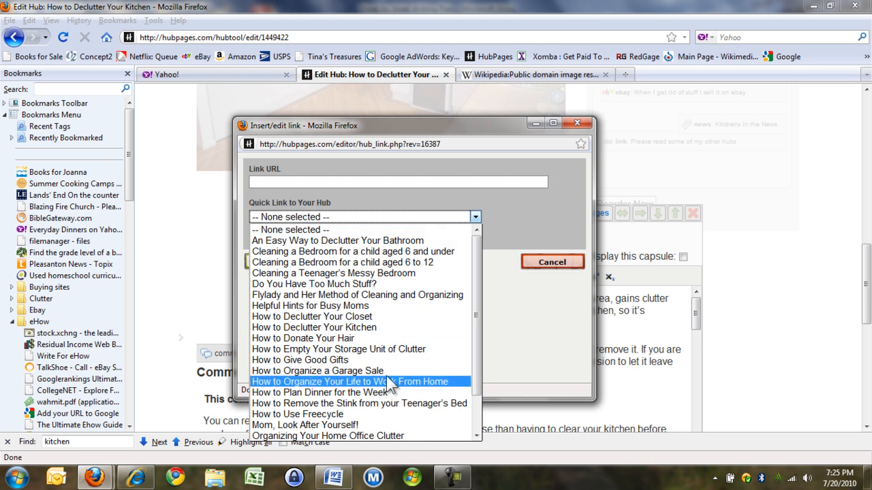
mouse_move(382, 283)
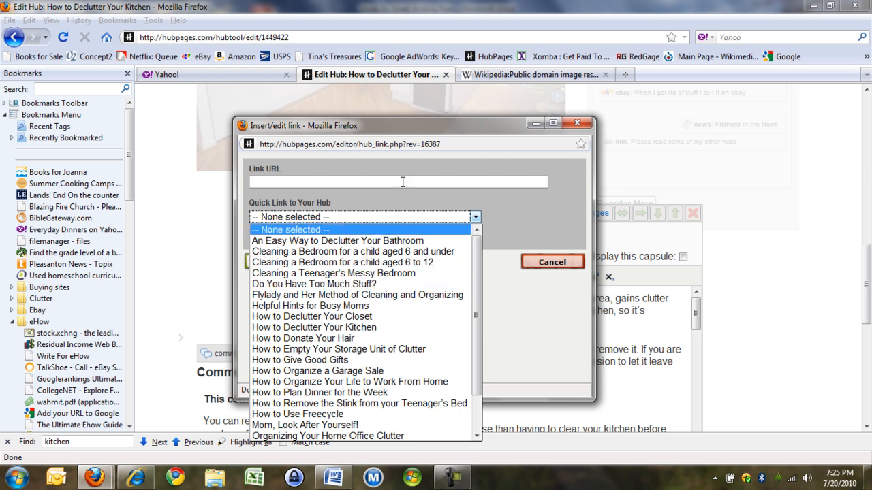
right_click(397, 181)
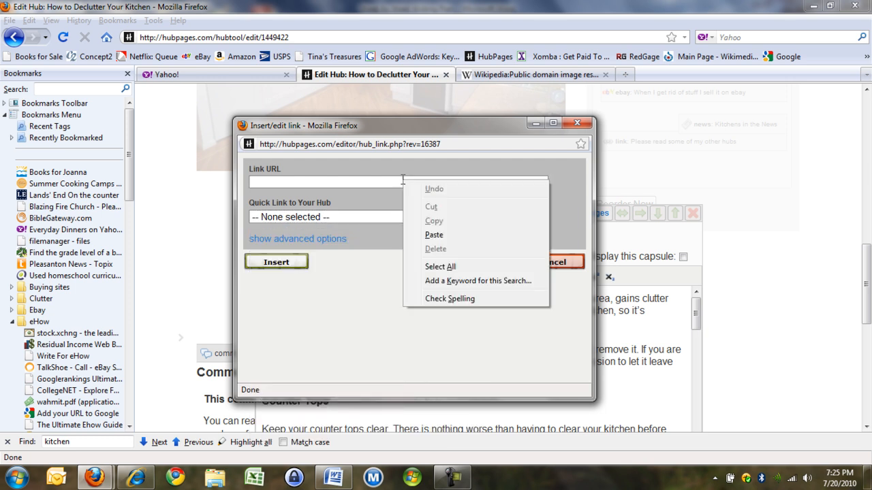
mouse_move(433, 234)
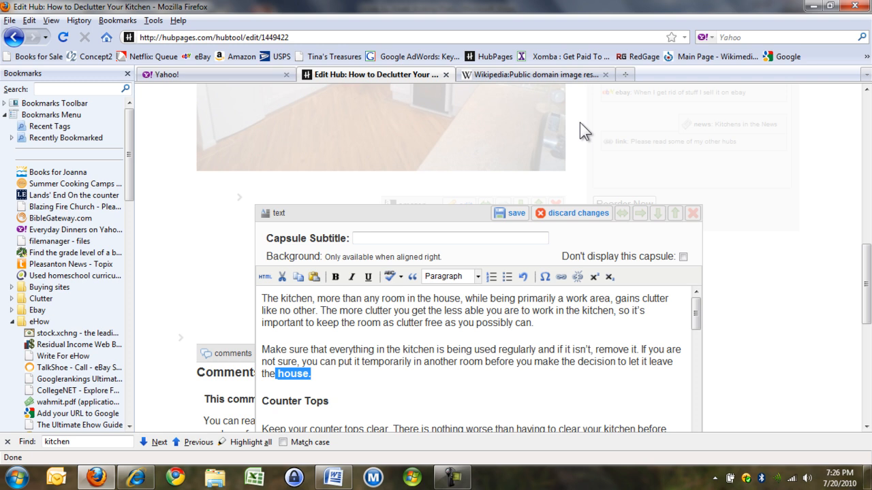
mouse_move(565, 110)
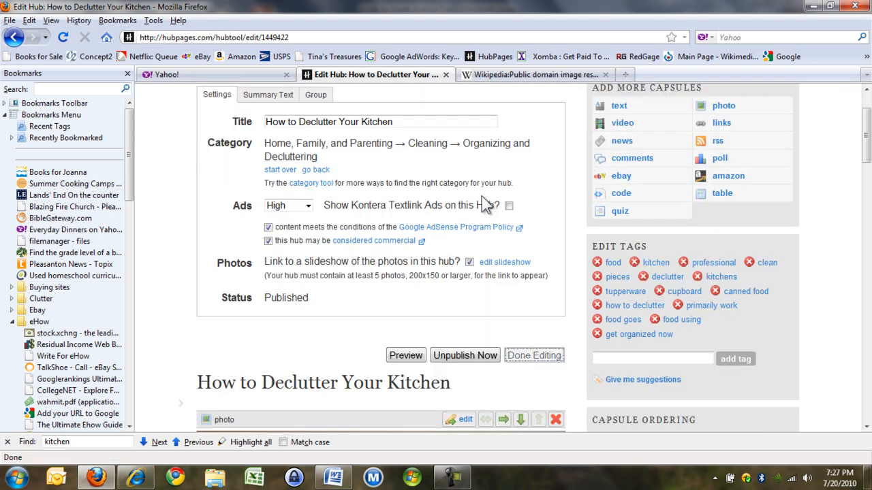
Finish editing to view the published 'How to Declutter Your Kitchen' hub
left_click(534, 354)
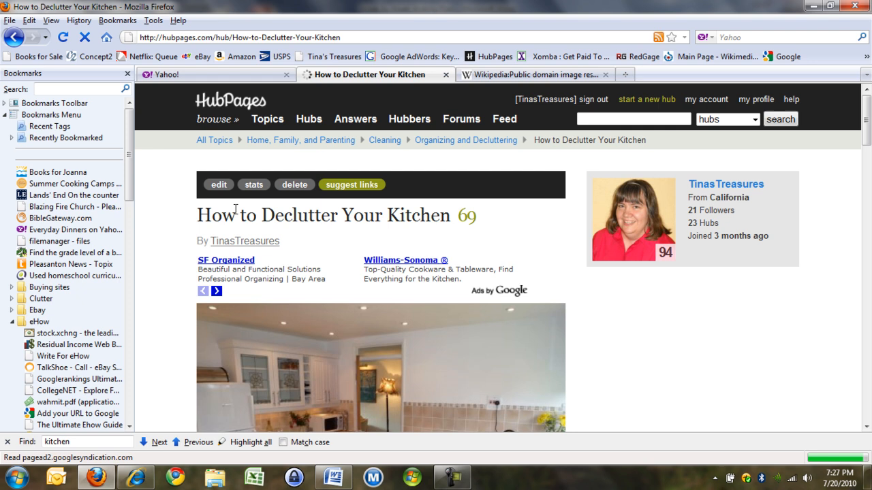